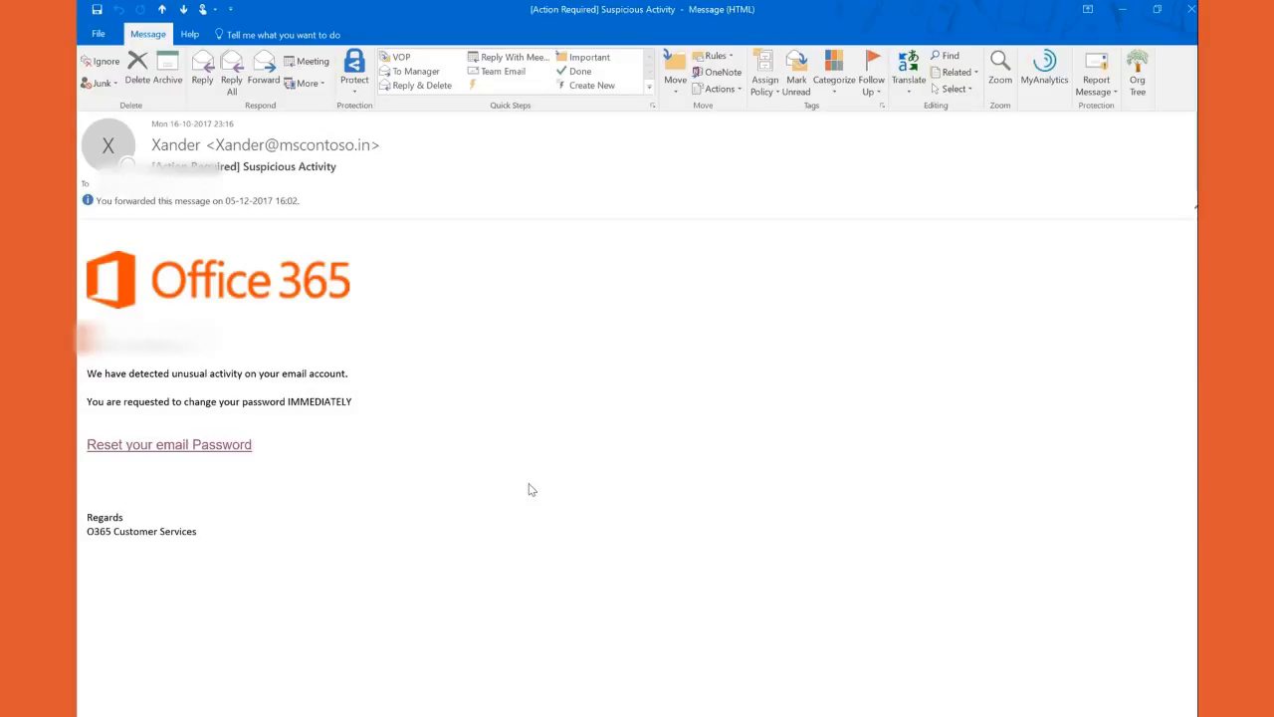
mouse_move(251, 445)
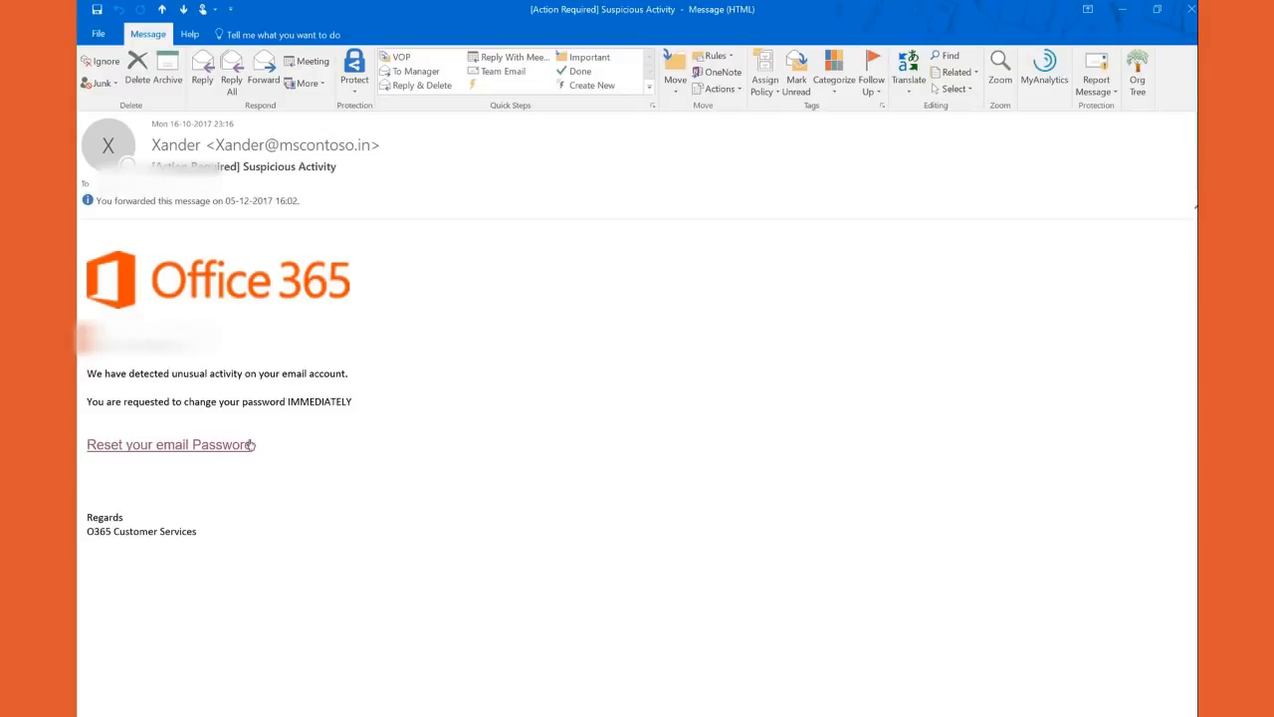
mouse_move(169, 444)
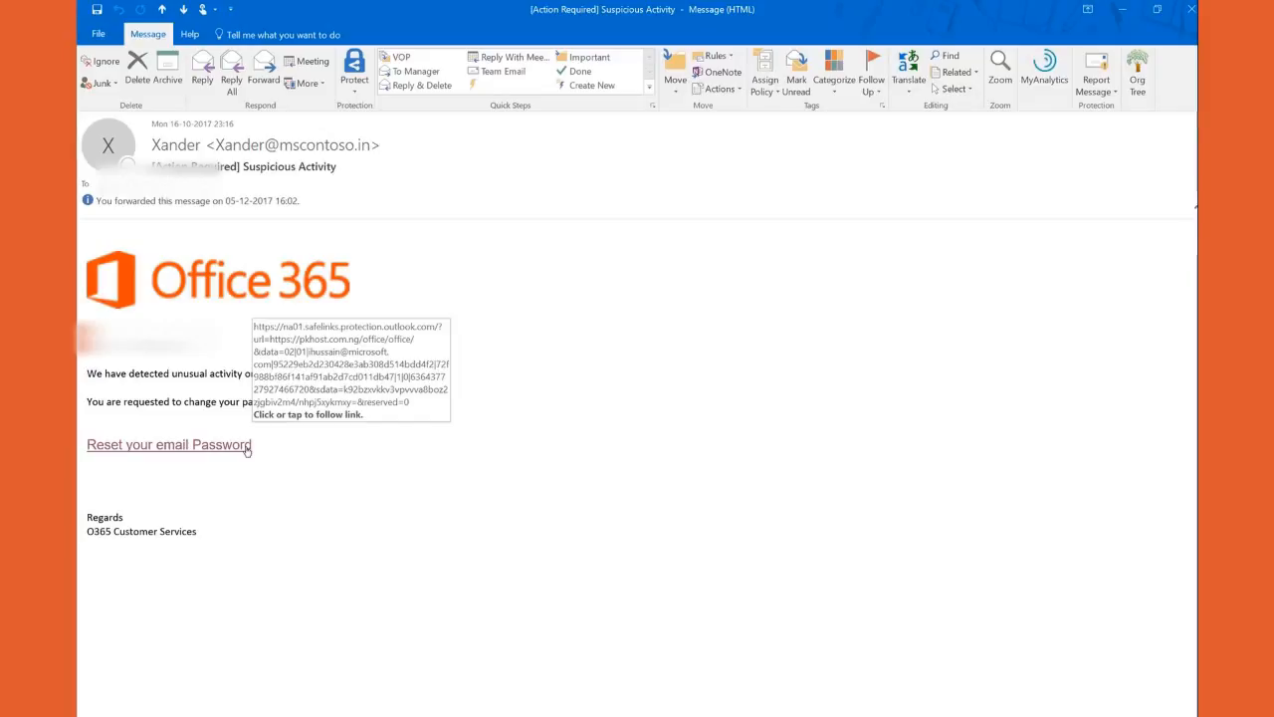
mouse_move(169, 444)
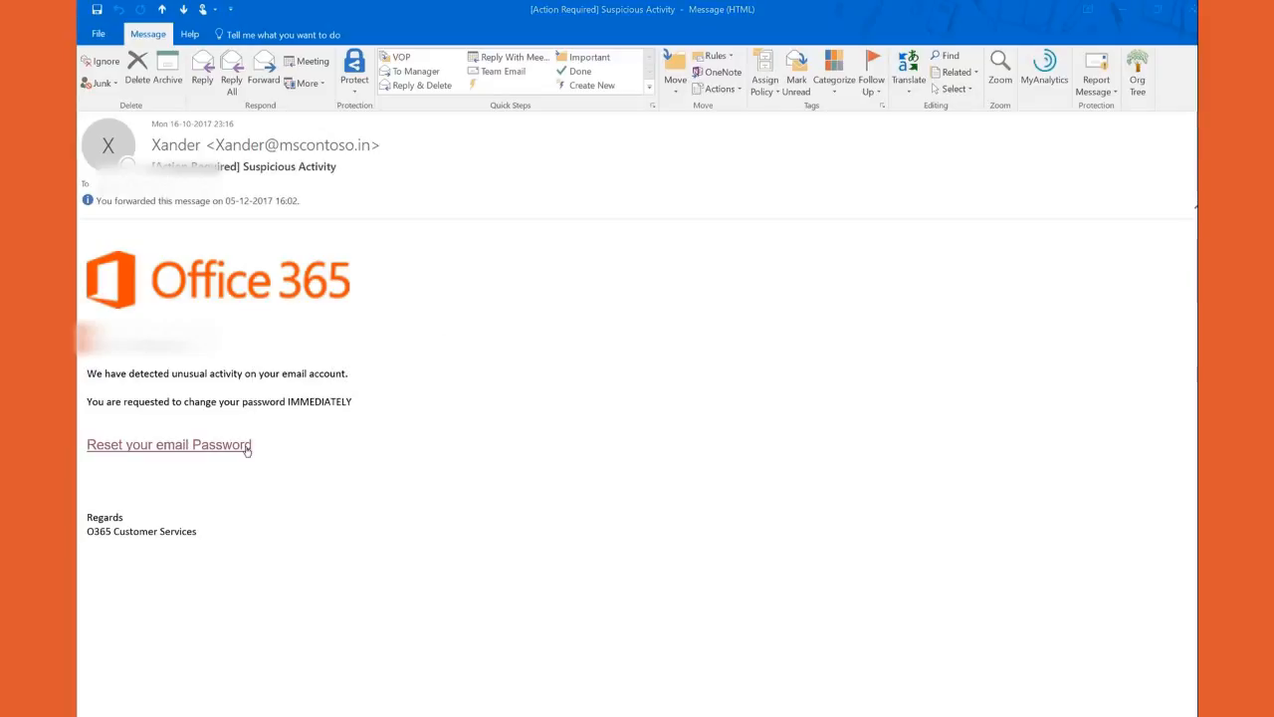
Follow the 'Reset your email Password' link, opening Edge's Safe Links block page for pkhost.com.ng.
left_click(168, 444)
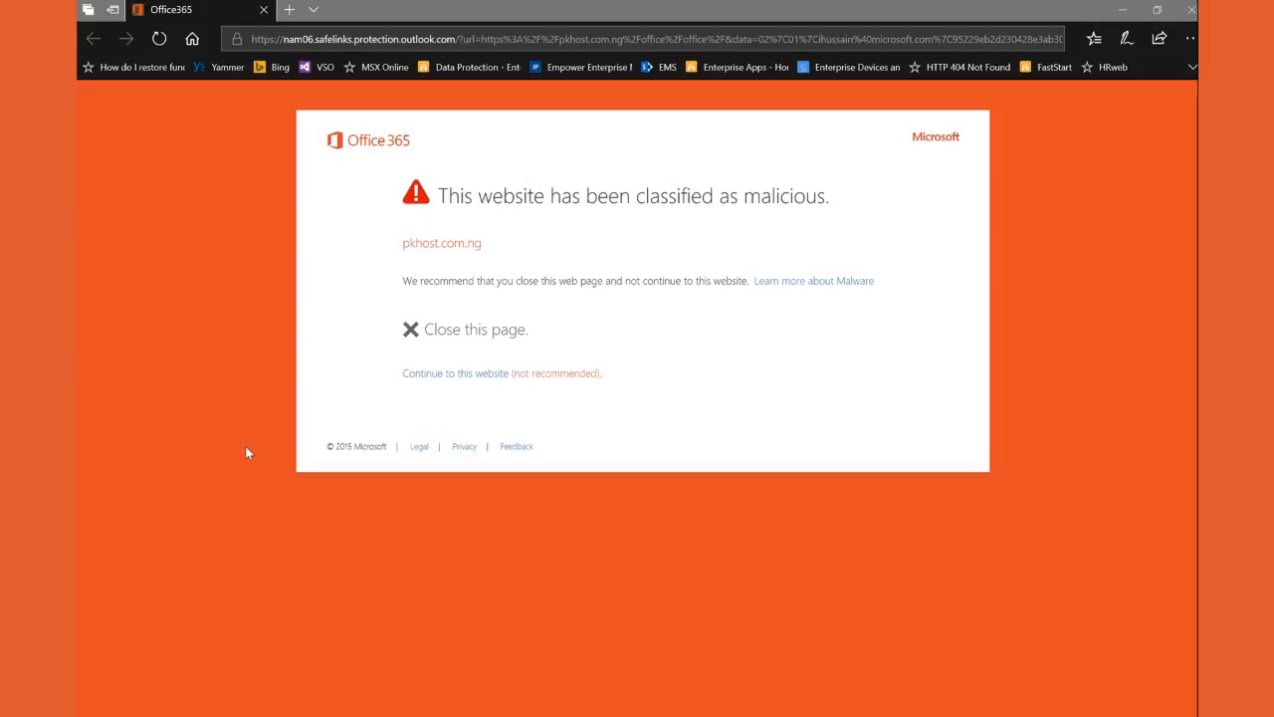